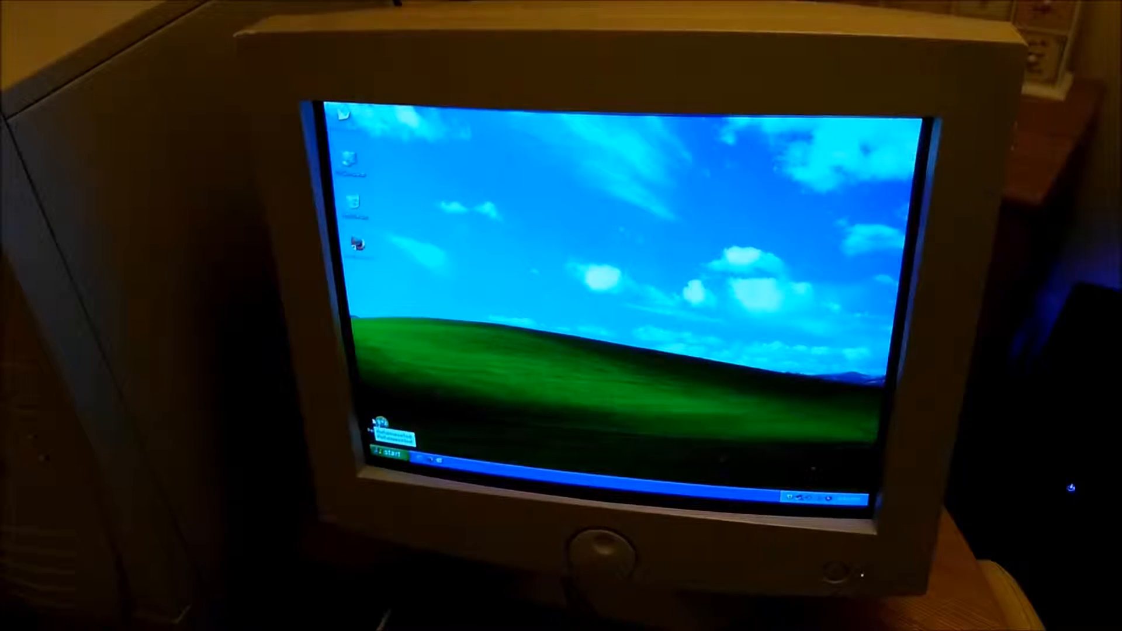
Dismiss the rally.exe crash report with Don't Send and launch PerformanceTest
left_click(387, 454)
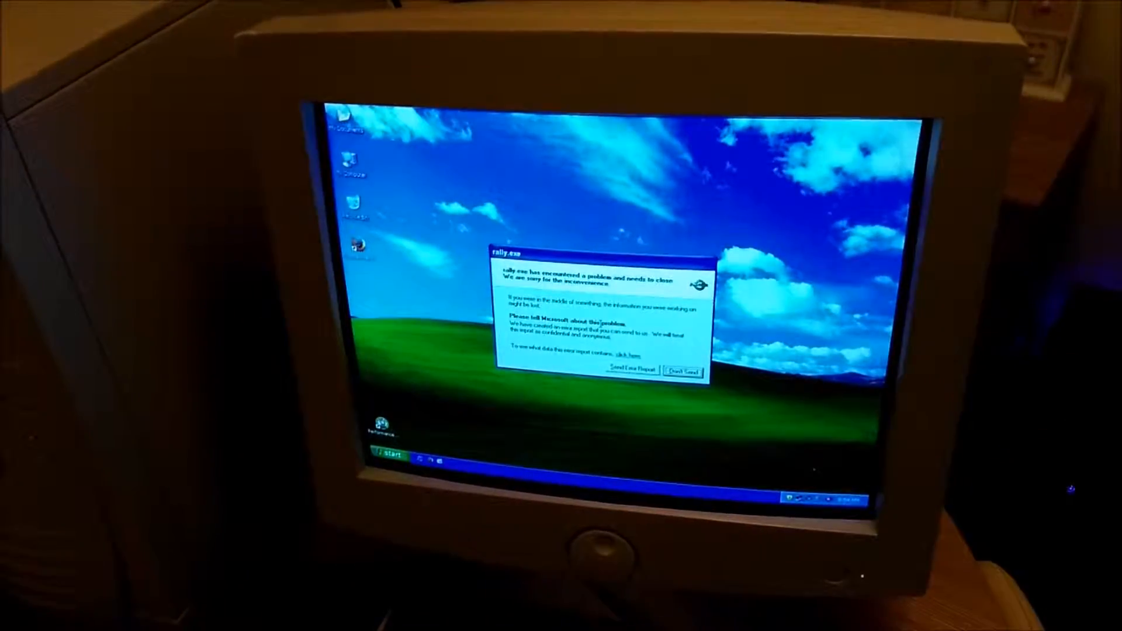
left_click(681, 372)
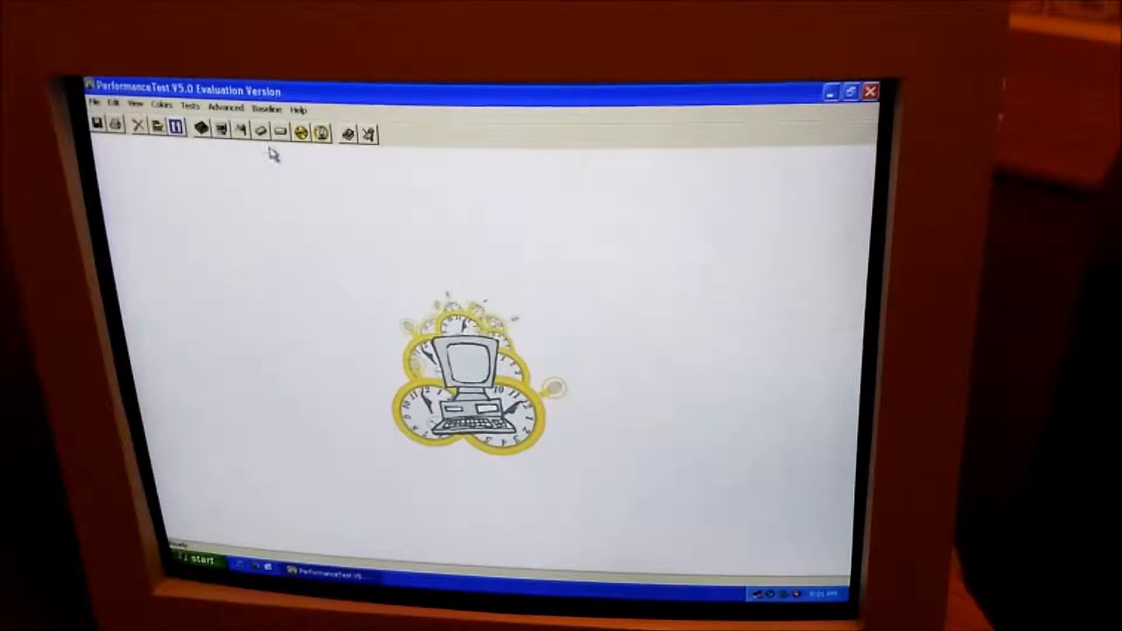
Run All Tests, acknowledge the 182.7 PassMark rating, and start saving a new baseline
left_click(190, 108)
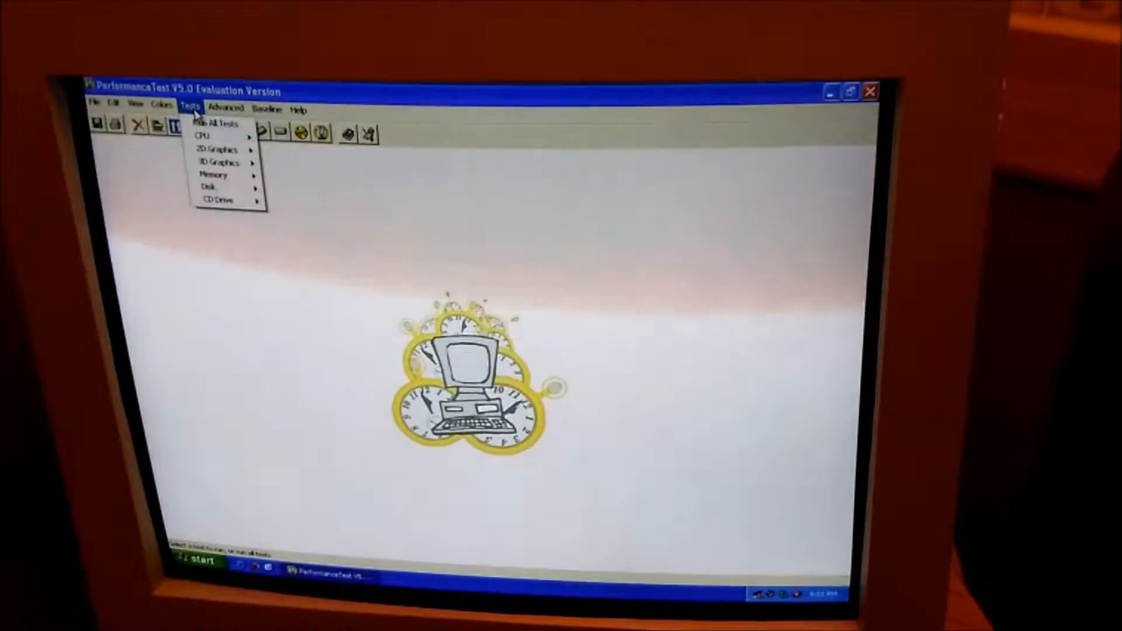
left_click(200, 137)
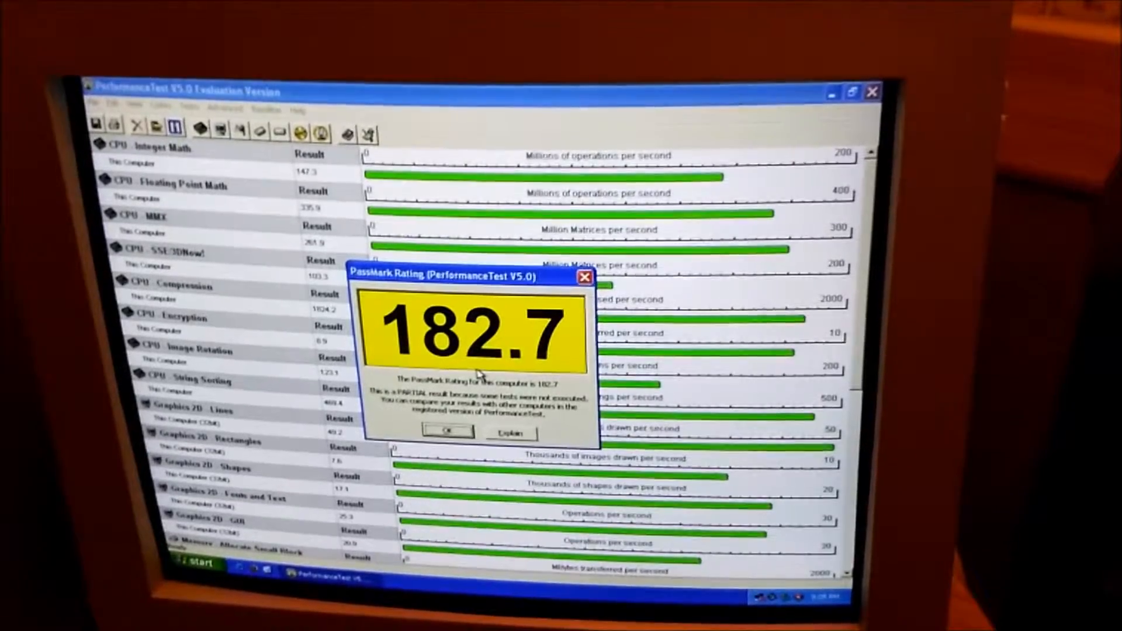
left_click(447, 430)
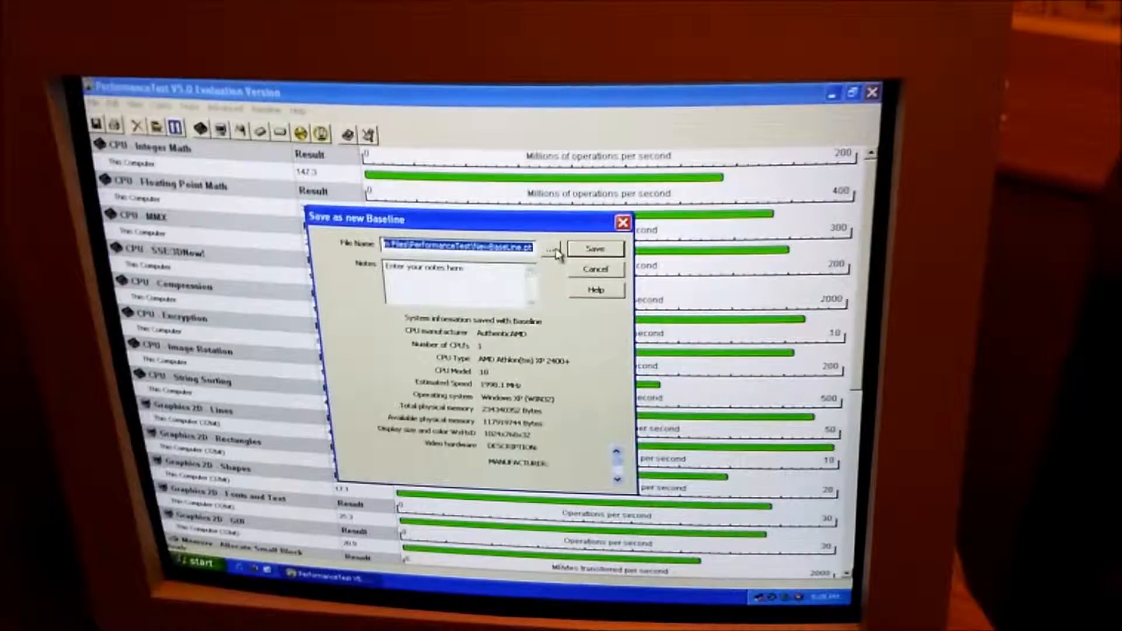
left_click(595, 269)
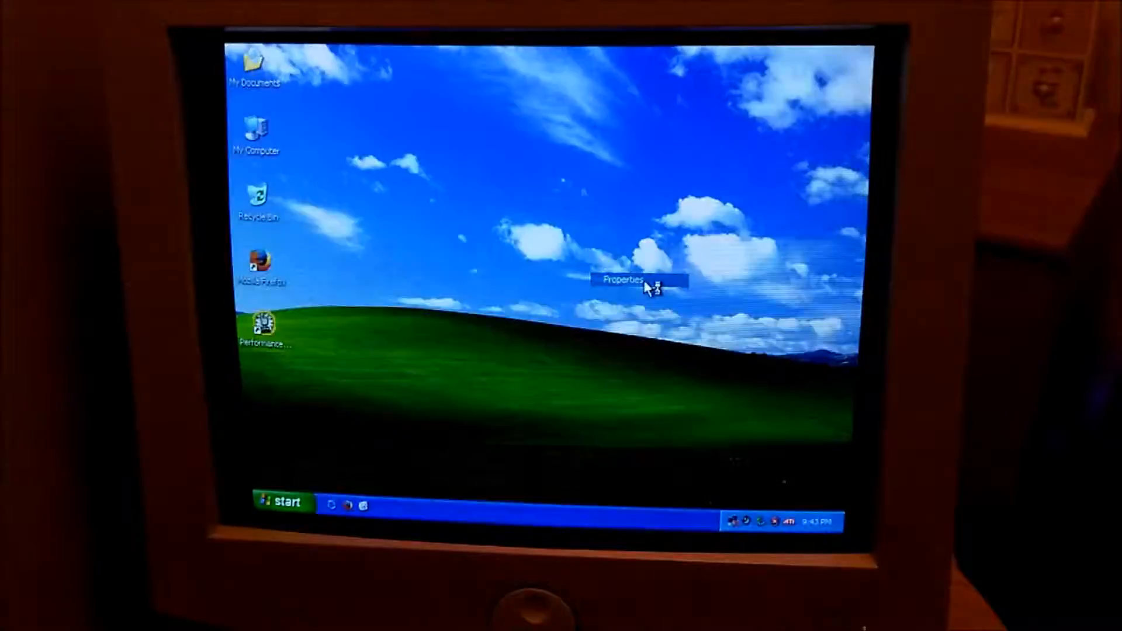
Confirm Yes in Monitor Settings to keep the new 1280 by 1024 resolution
left_click(619, 279)
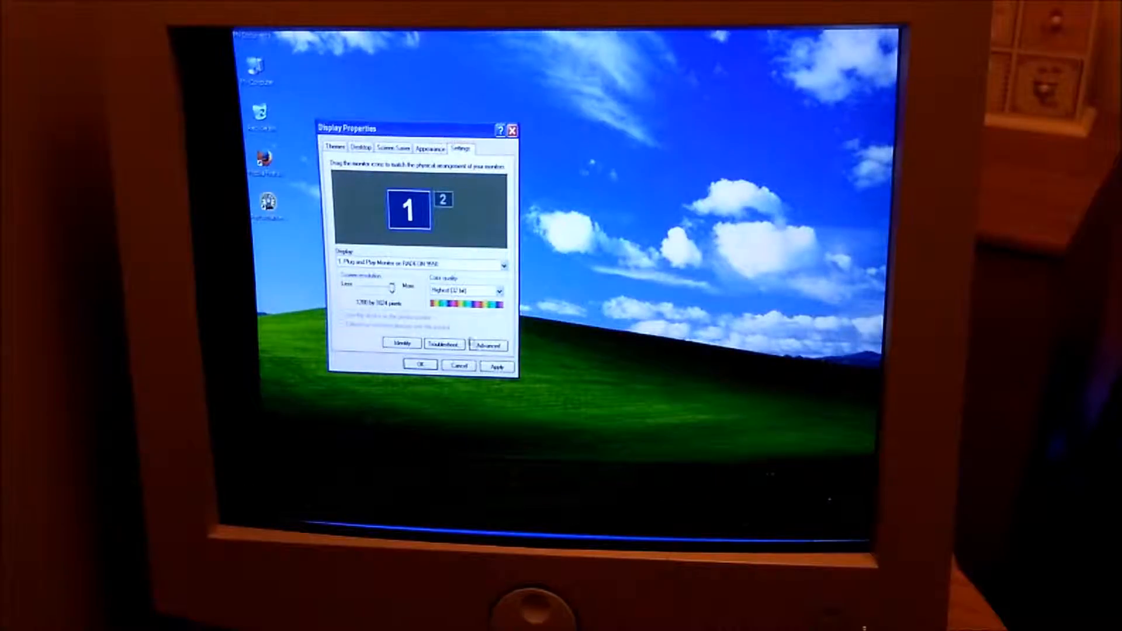
left_click(496, 366)
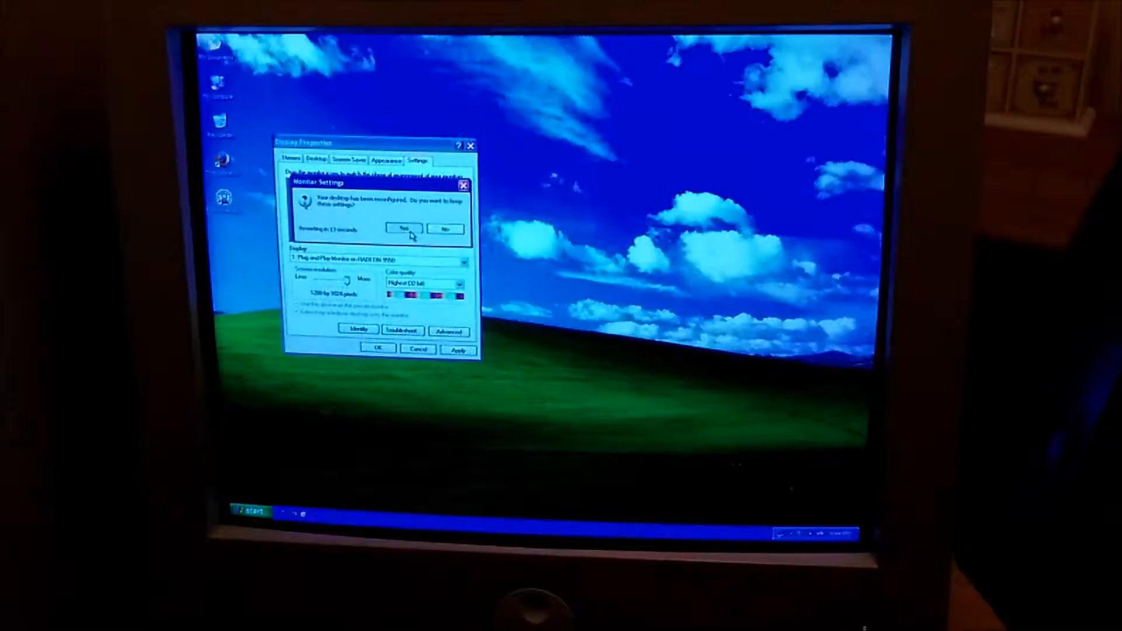
left_click(403, 229)
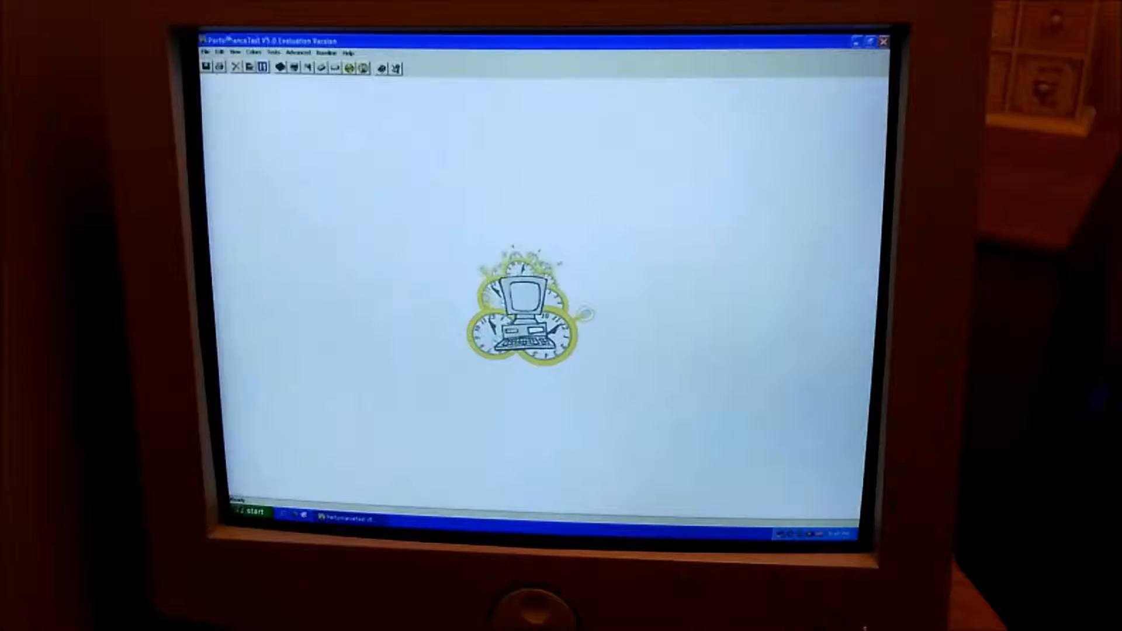
Start a benchmark test from the Tests menu
left_click(272, 53)
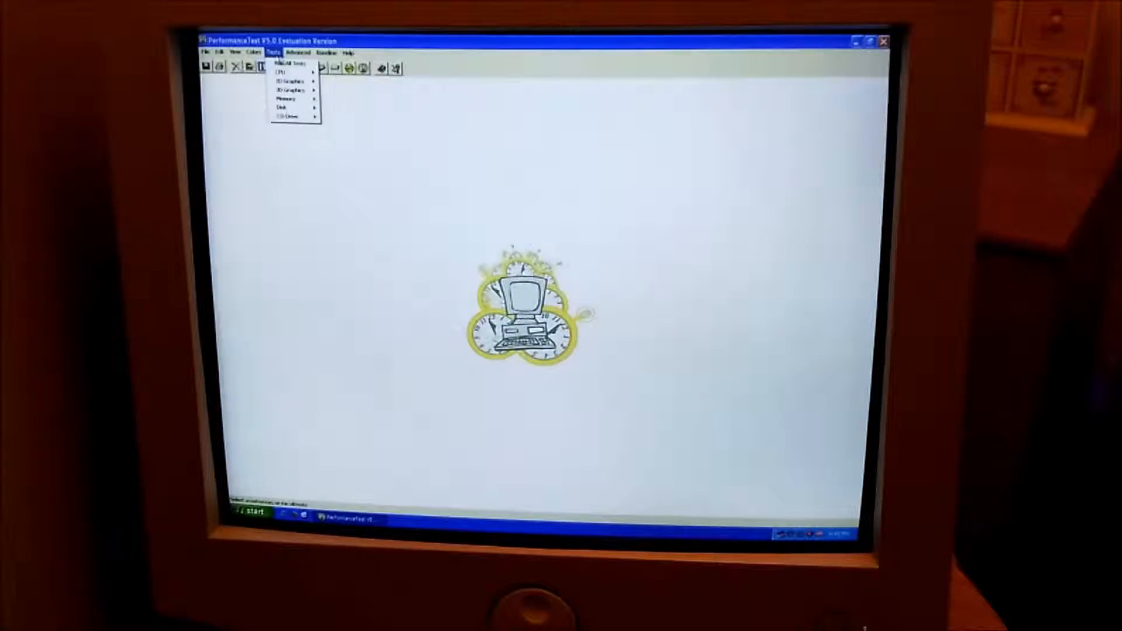
left_click(287, 61)
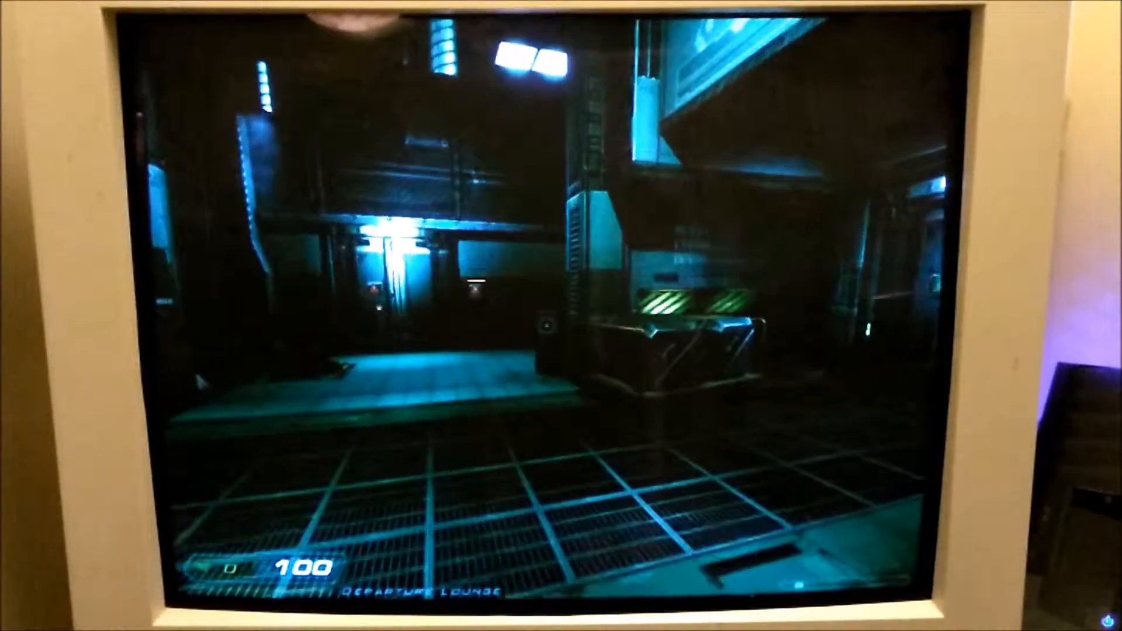
Exit Doom 3 from its main menu and confirm with Yes
key("Escape")
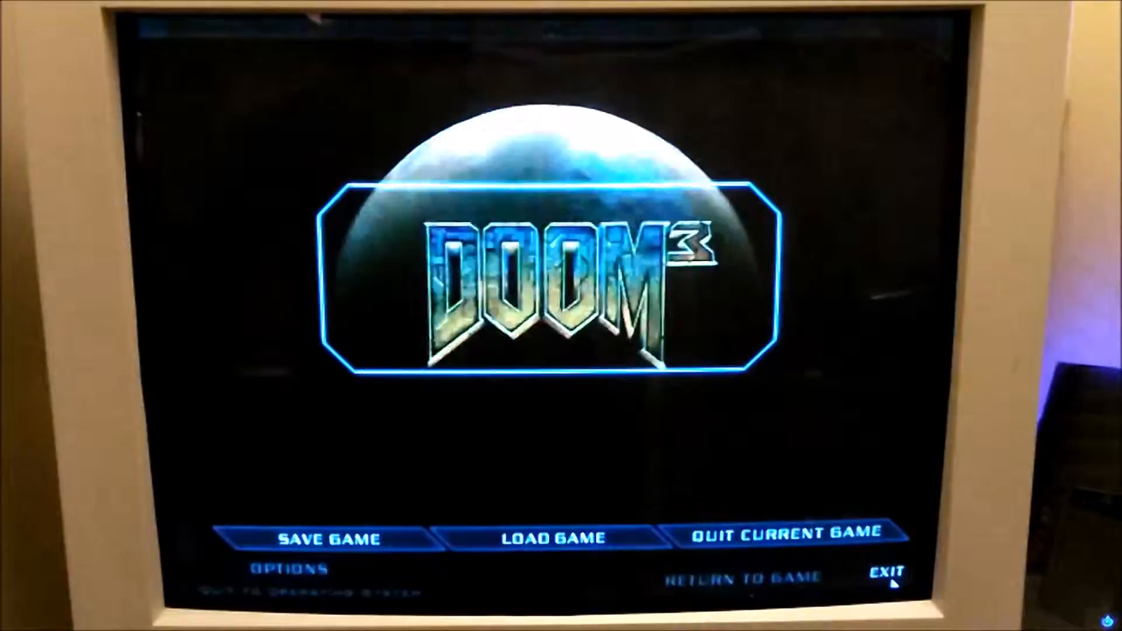
left_click(884, 572)
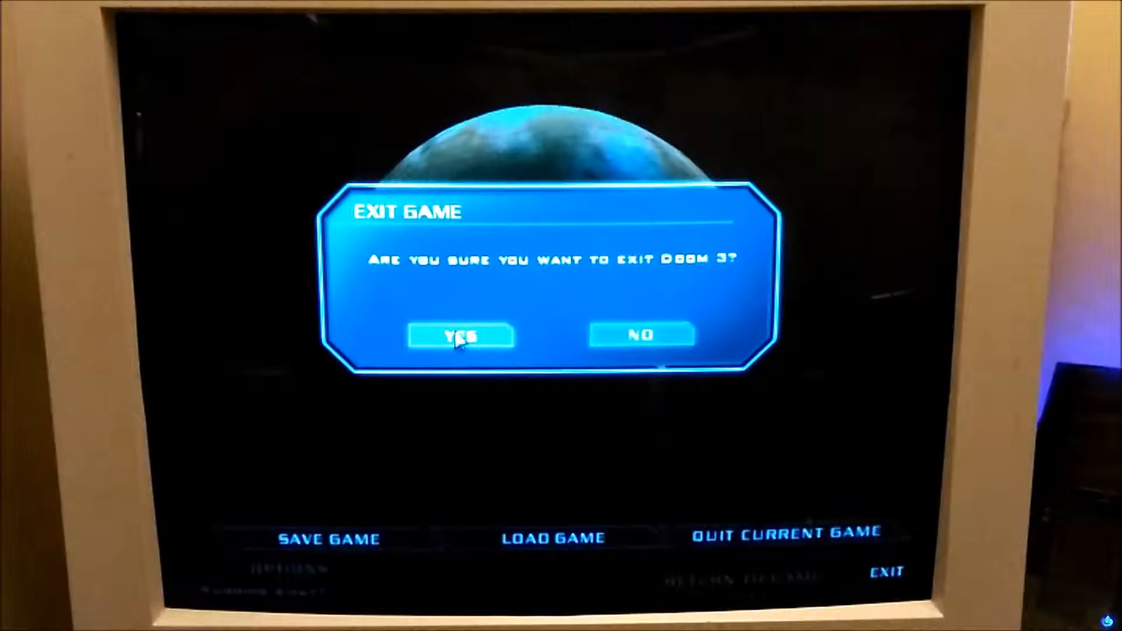
left_click(461, 337)
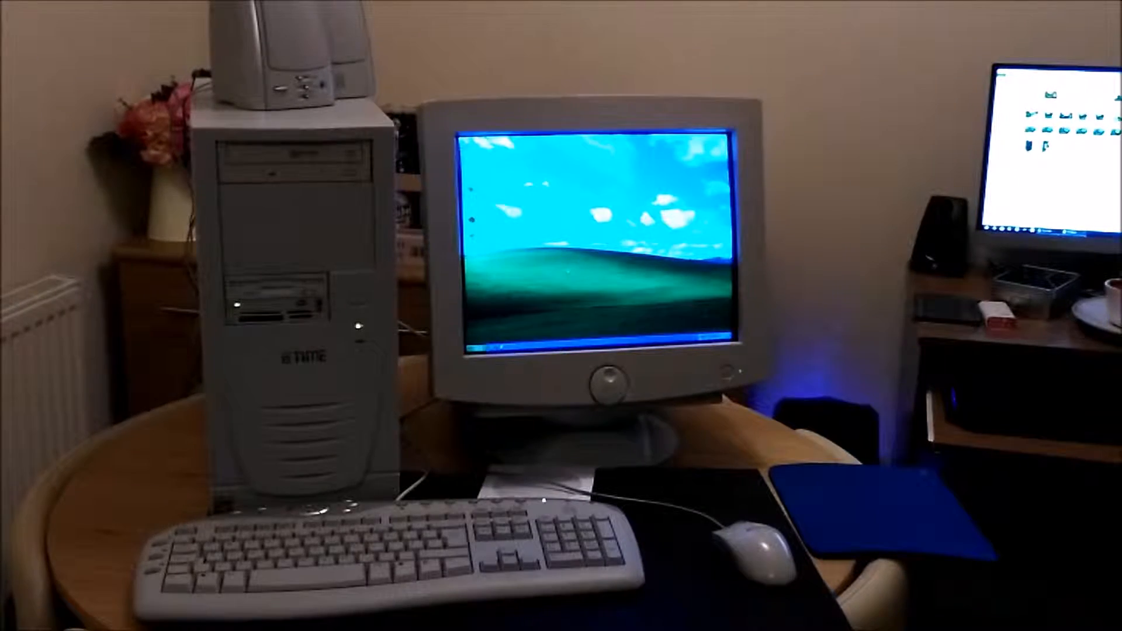